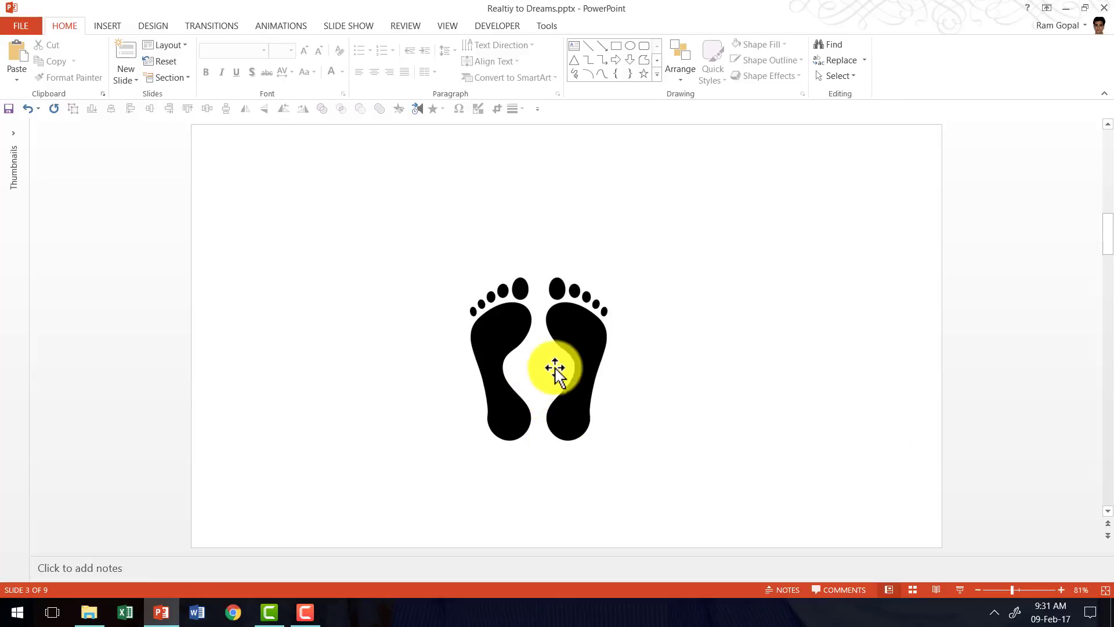
Select the footprints pair and pull one footprint away so the two sit apart
left_click_drag(556, 368, 573, 351)
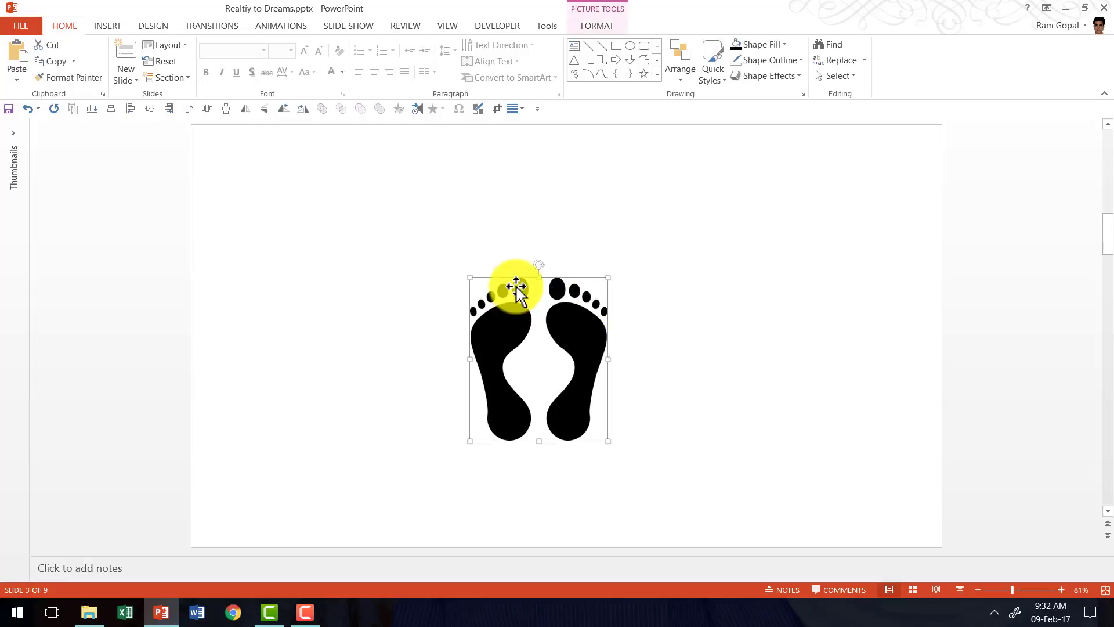
mouse_move(593, 332)
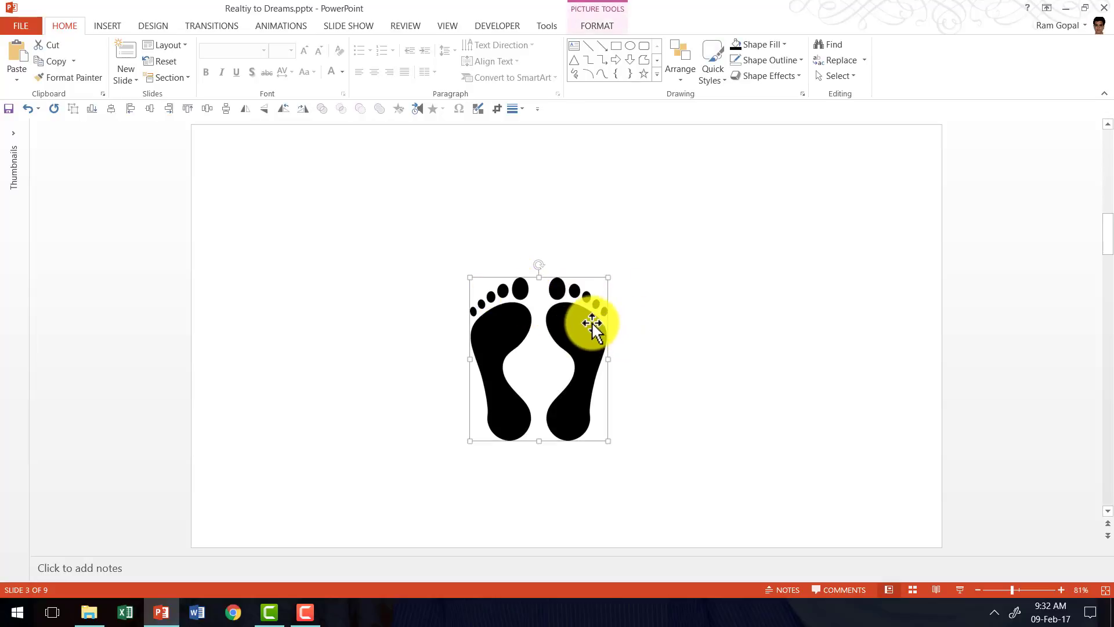
left_click_drag(593, 324, 700, 323)
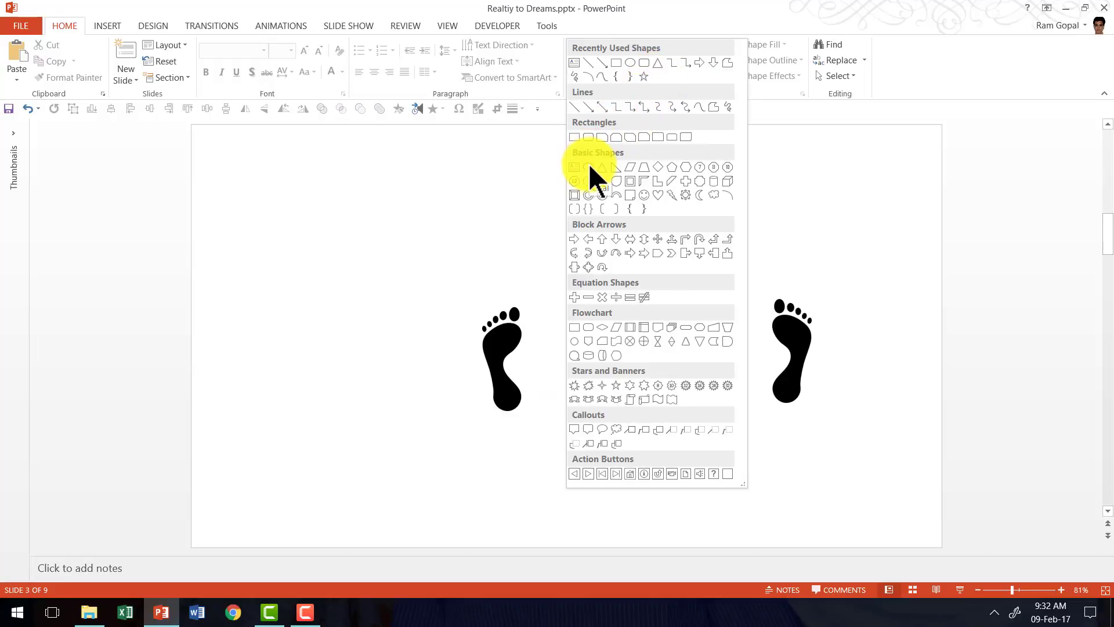
Draw an oval as the Reality circle bottom-left and place a Dream circle top-right
left_click(618, 180)
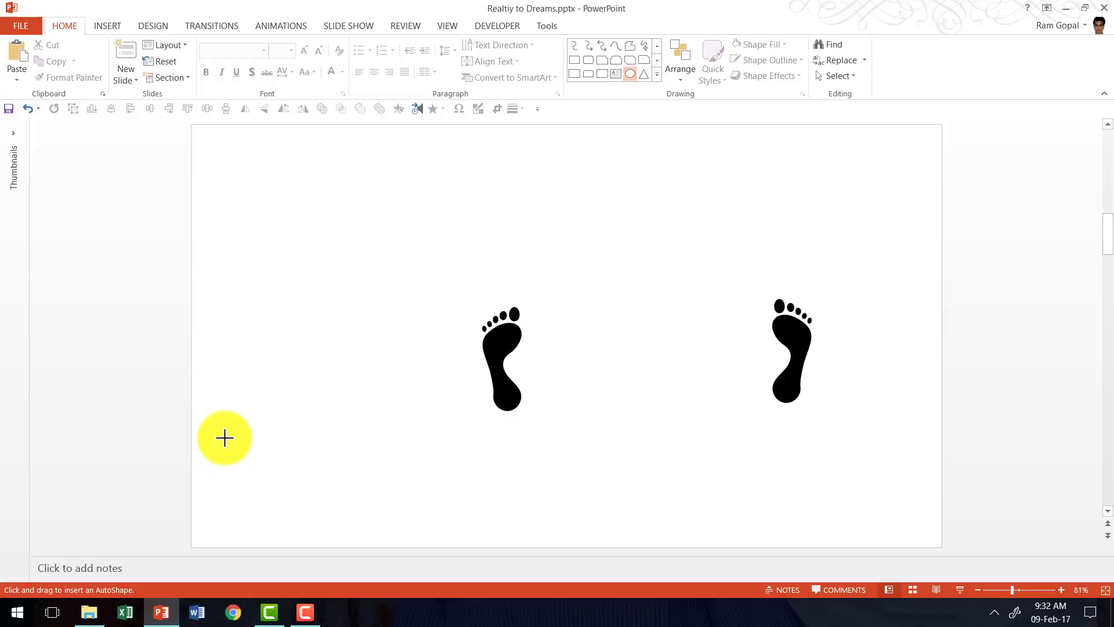
left_click_drag(224, 438, 312, 519)
type("Reality")
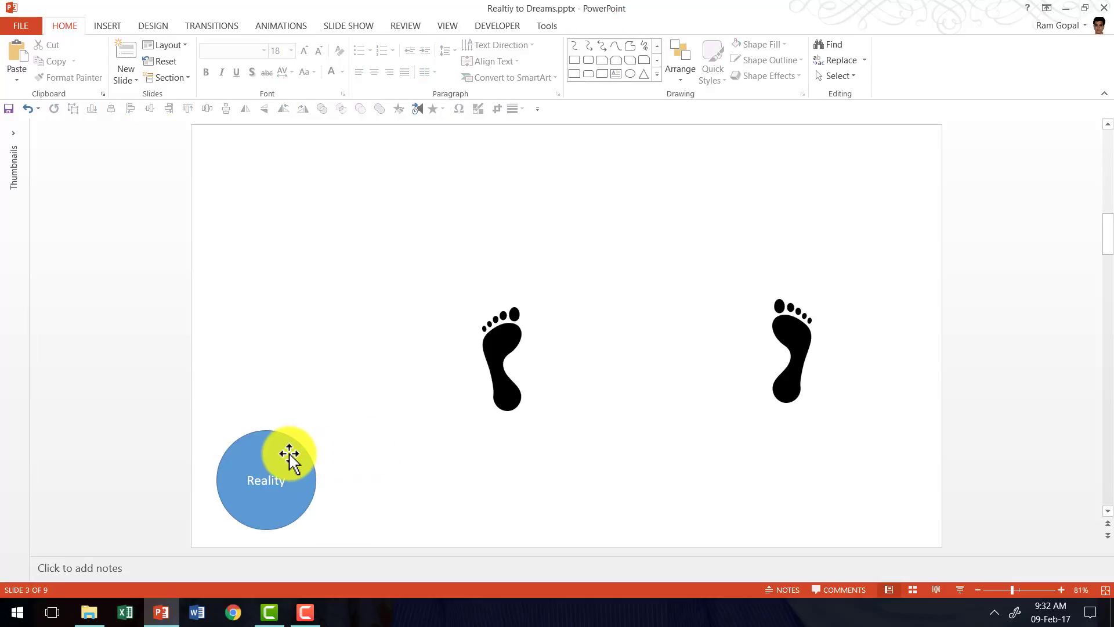
left_click_drag(288, 452, 403, 423)
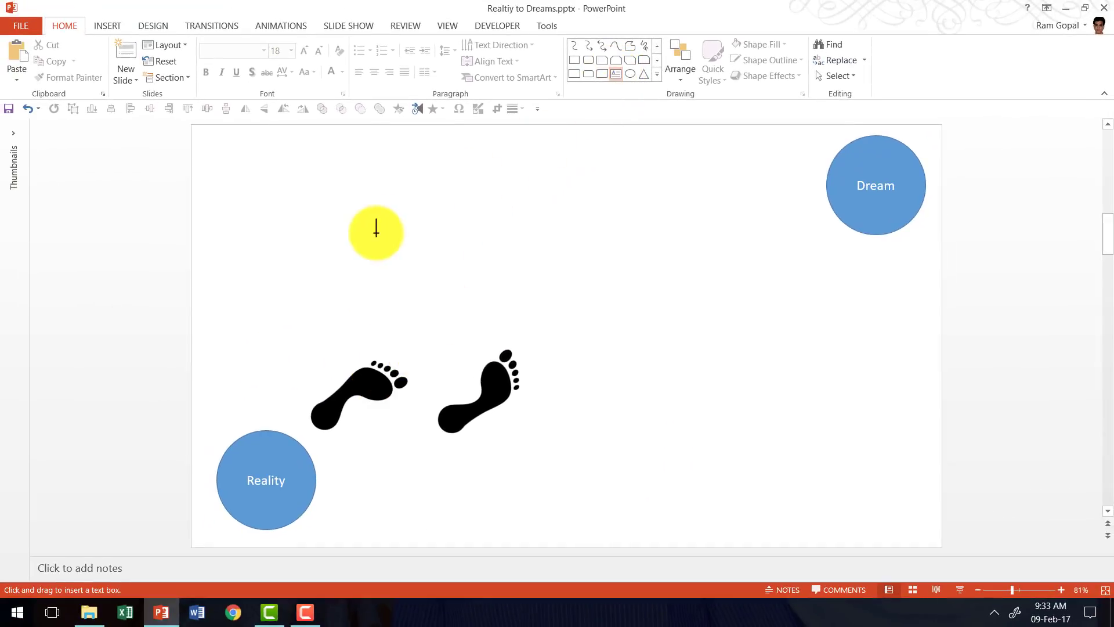
Add a 'Your milestone text here' label and settle it just above the first footprint
type("Your milestone")
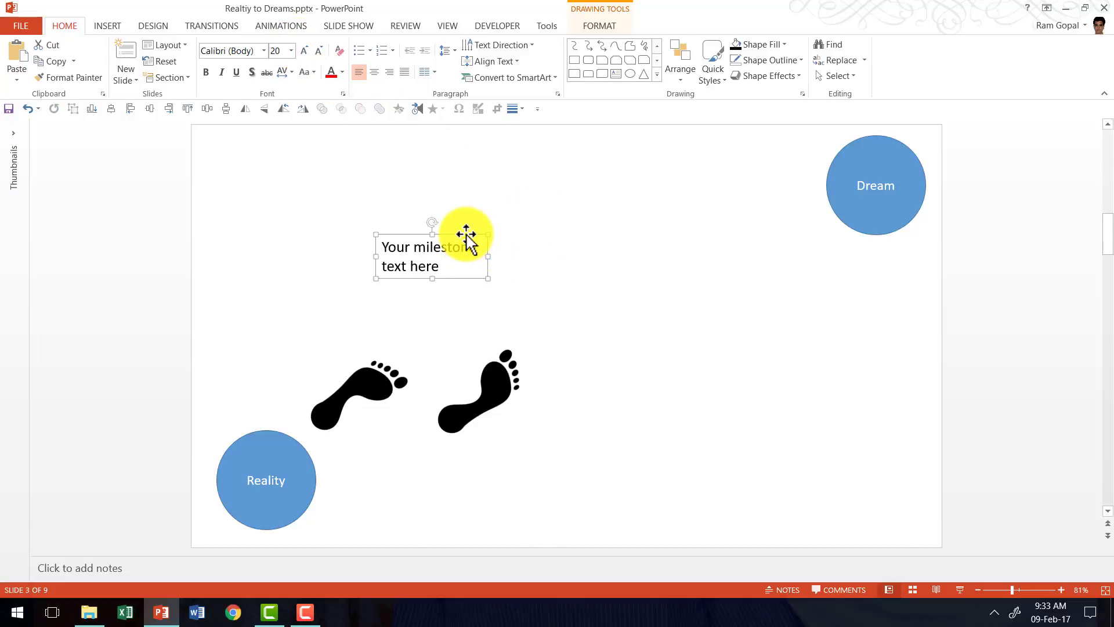
left_click_drag(467, 235, 372, 324)
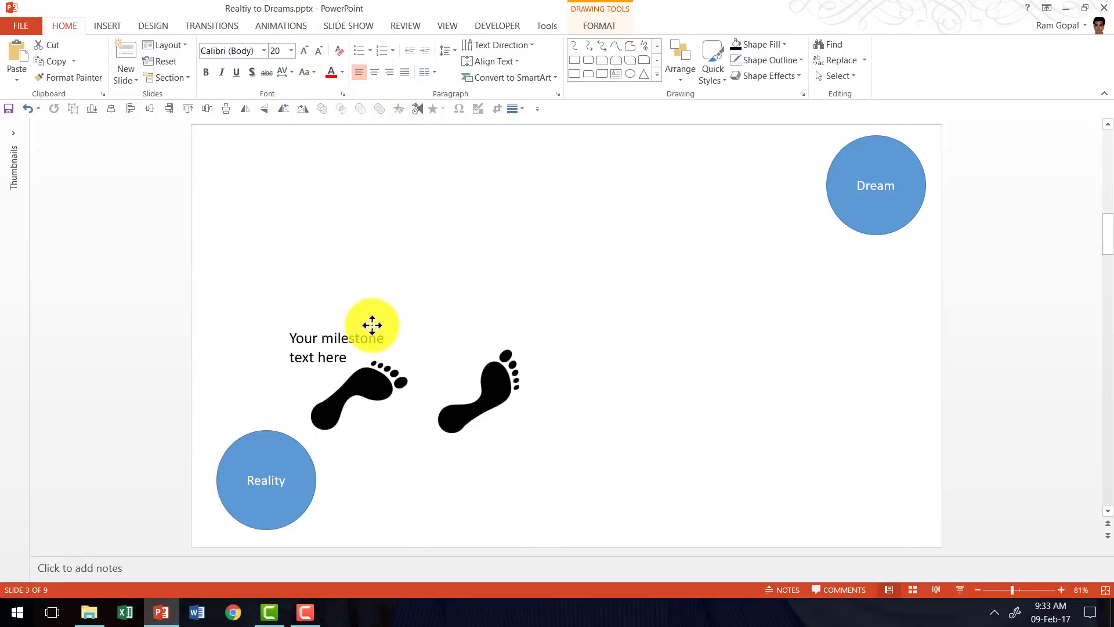
left_click_drag(372, 324, 574, 418)
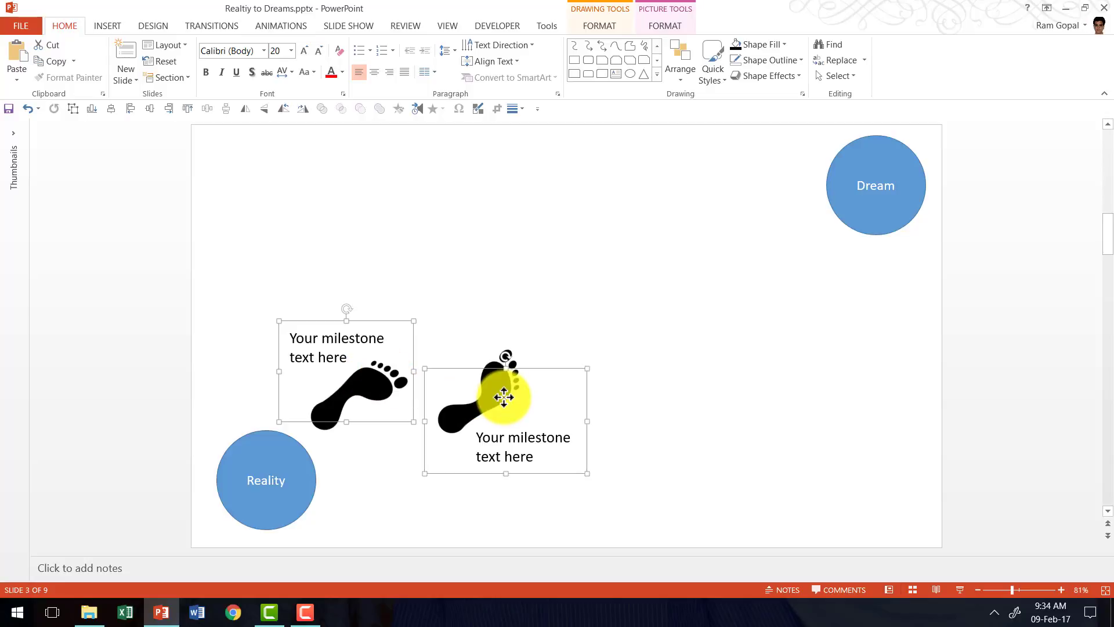
left_click(280, 25)
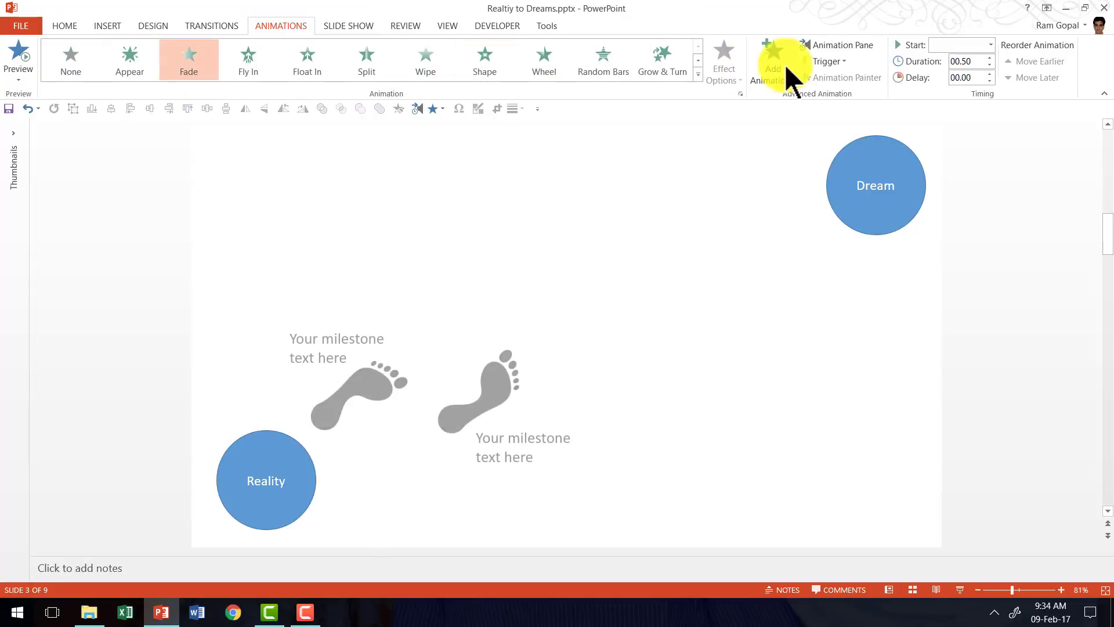
Apply a Fade entrance effect to the footprints
left_click(771, 58)
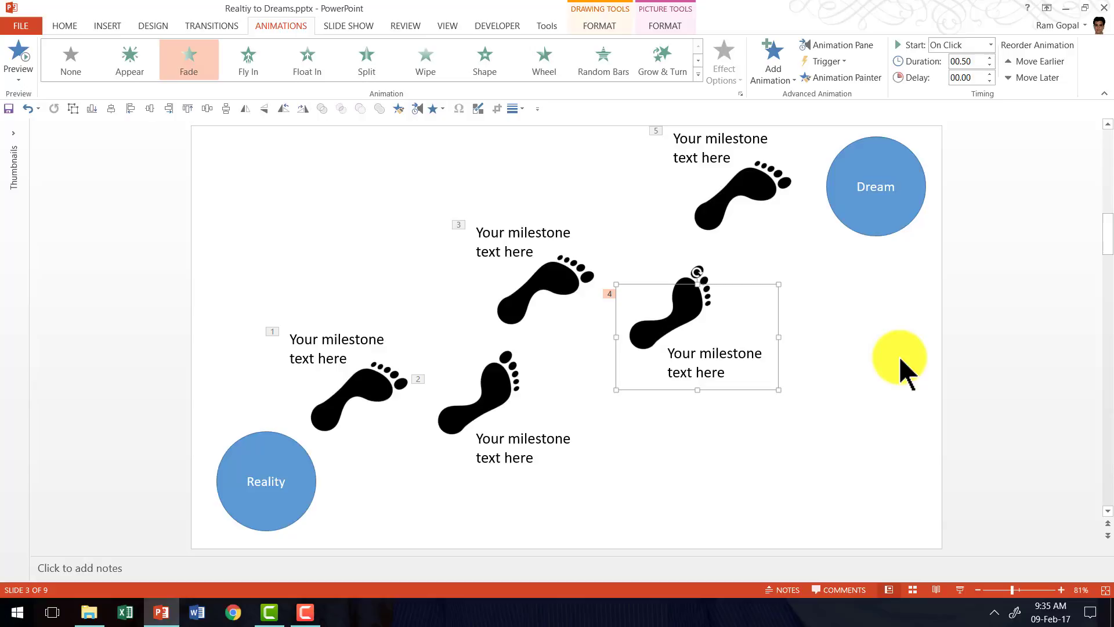
mouse_move(912, 362)
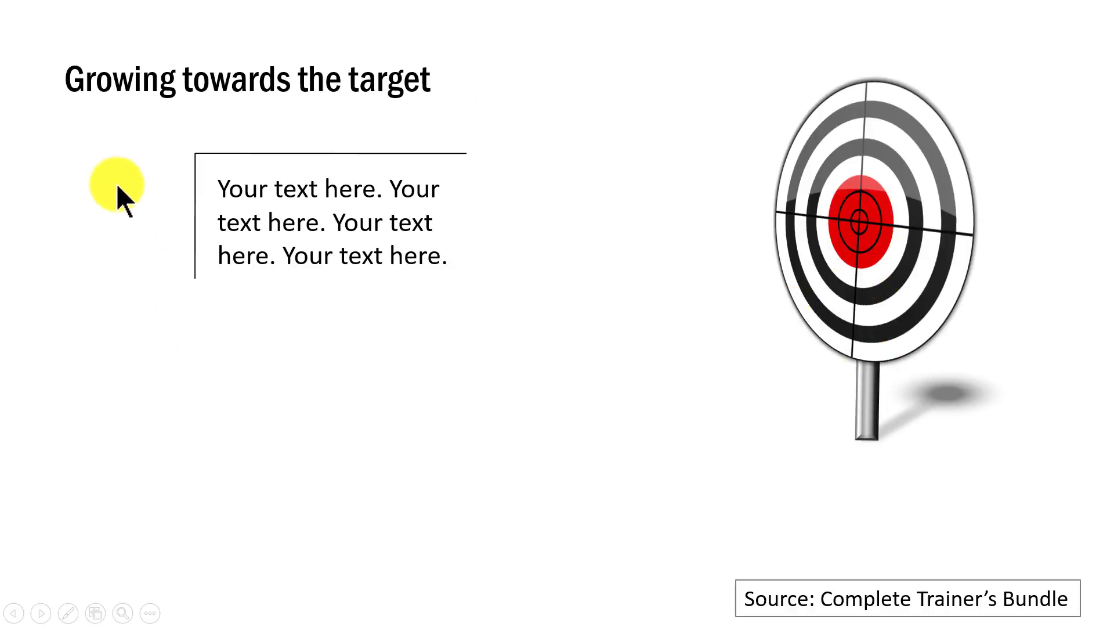
Advance the slide show to the Growing towards the target slide
left_click_drag(115, 185, 593, 498)
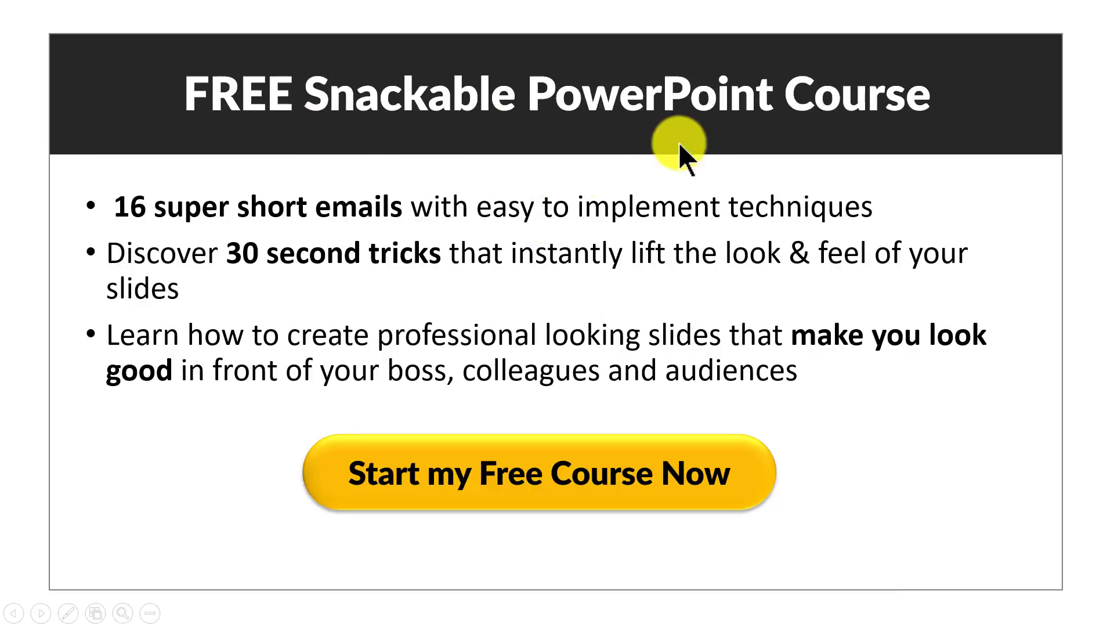
mouse_move(600, 198)
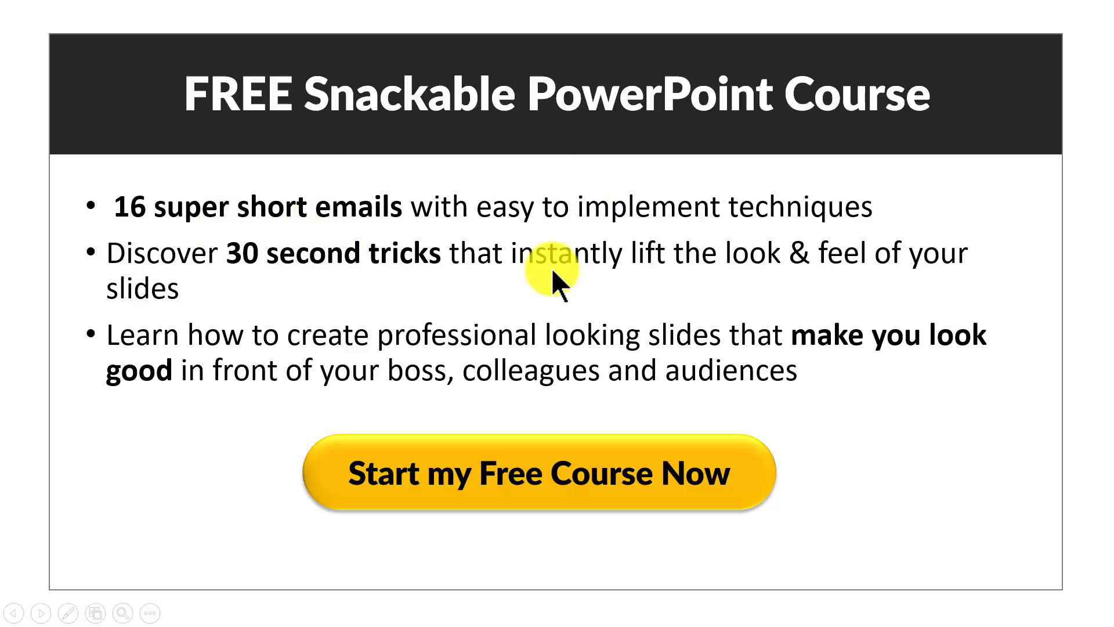
mouse_move(346, 292)
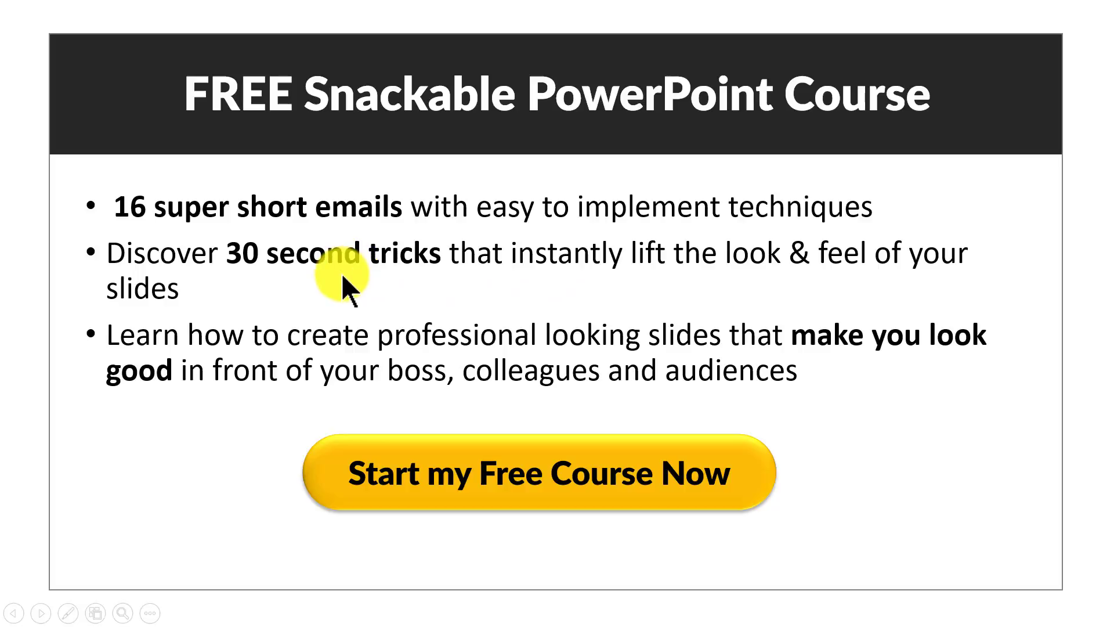